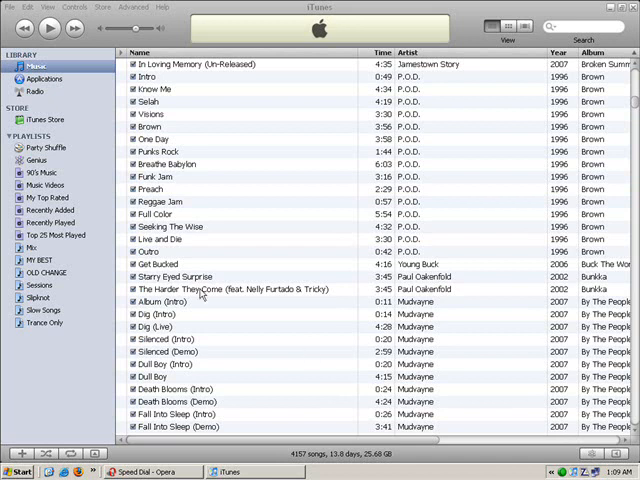
mouse_move(96, 152)
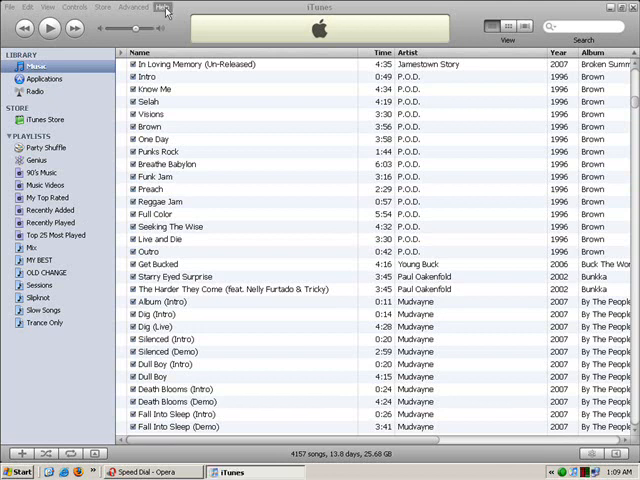
Check the iTunes version information from the Help menu and dismiss it
left_click(160, 8)
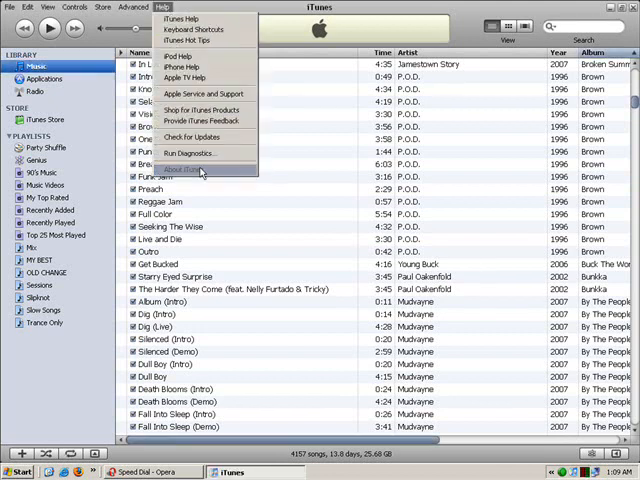
left_click(176, 168)
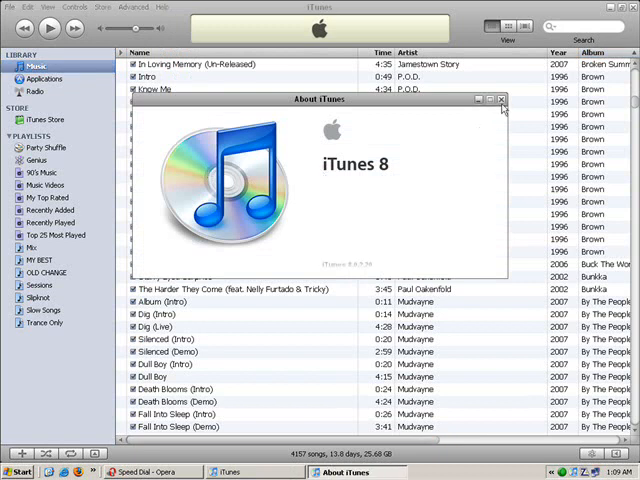
left_click(502, 100)
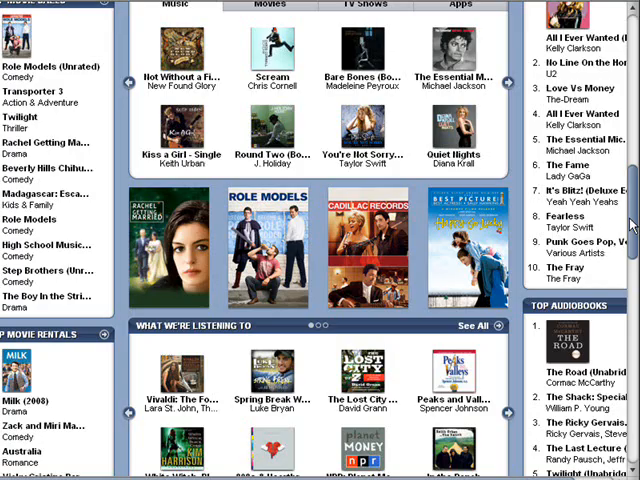
Browse down the iTunes Store front page to the Free on iTunes and top apps sections
scroll("down", 3)
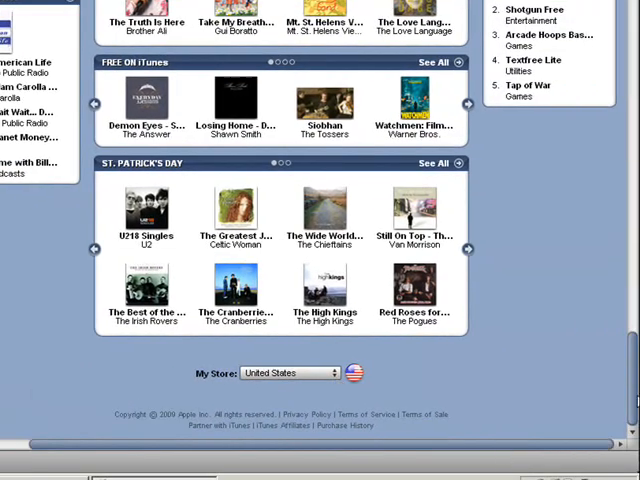
scroll("down", 3)
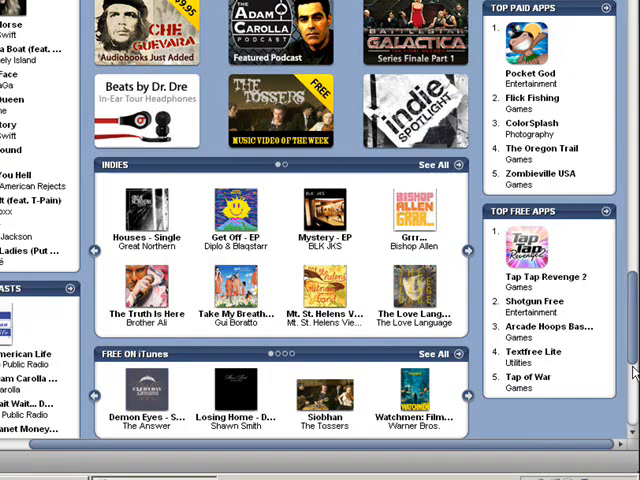
mouse_move(608, 356)
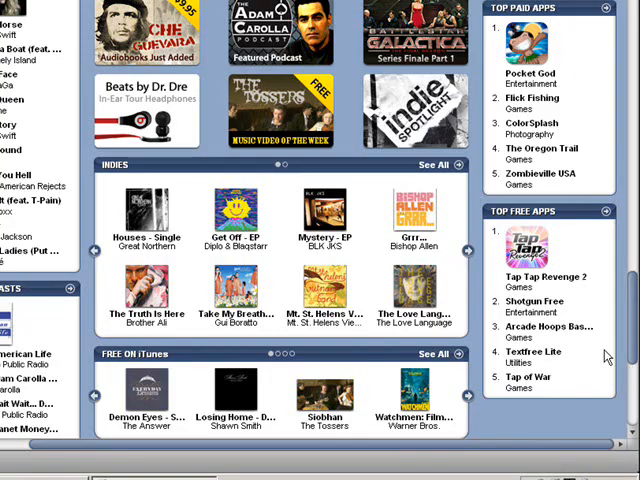
mouse_move(516, 228)
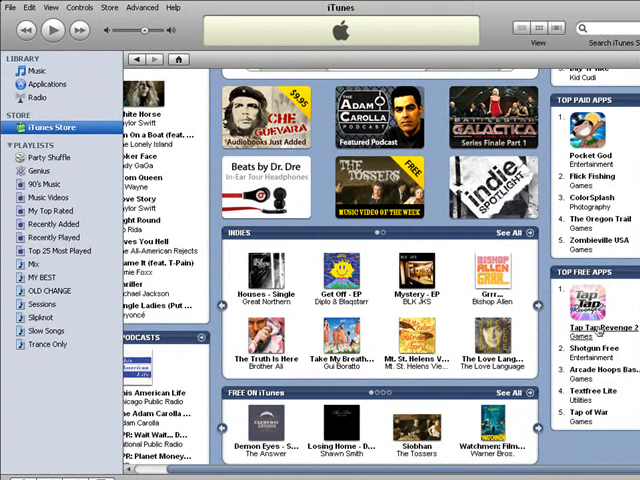
Request the free Tap Tap Revenge 2 app, bringing up the iTunes Store account welcome page
left_click(50, 128)
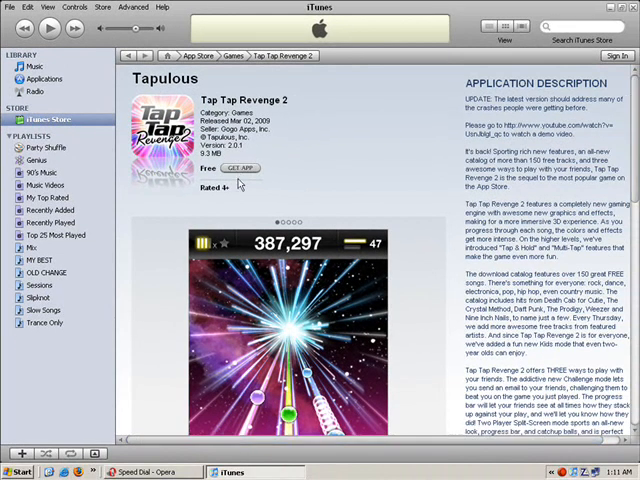
left_click(238, 168)
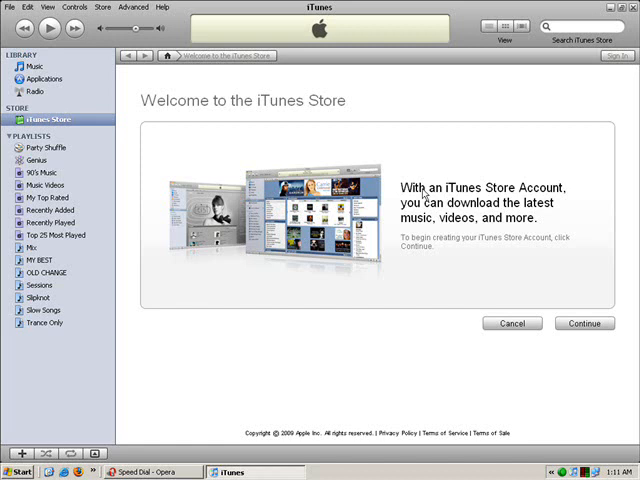
mouse_move(586, 344)
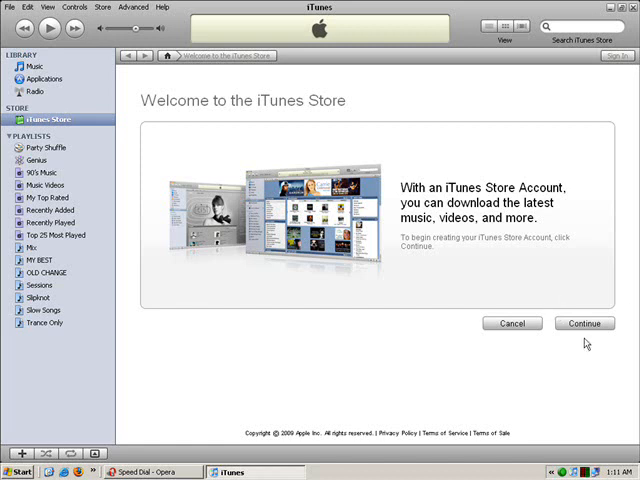
Begin account creation, review the Terms & Conditions and agree to them
left_click(584, 324)
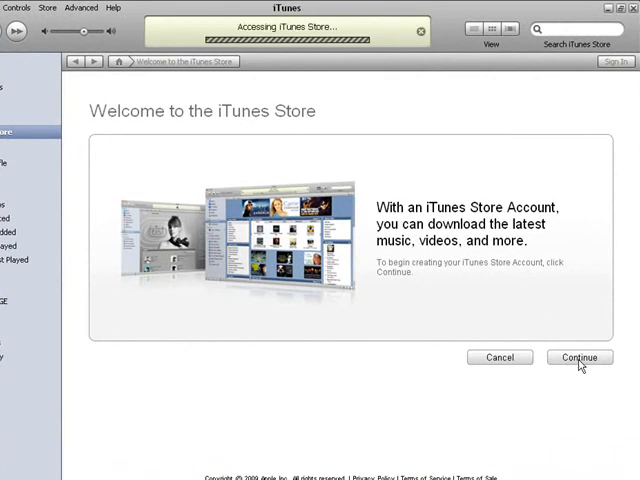
left_click(580, 356)
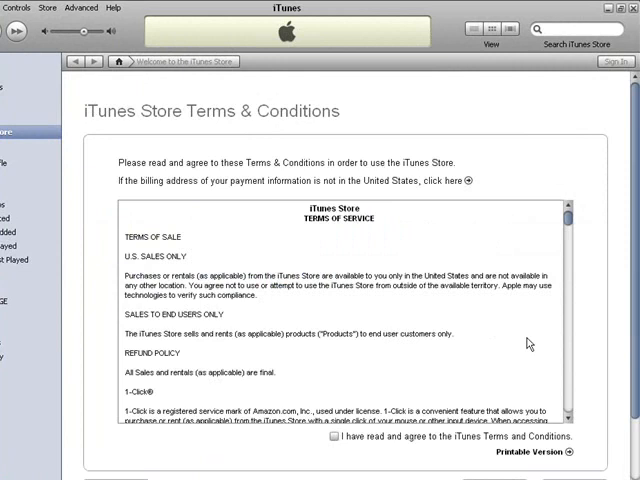
scroll("down", 3)
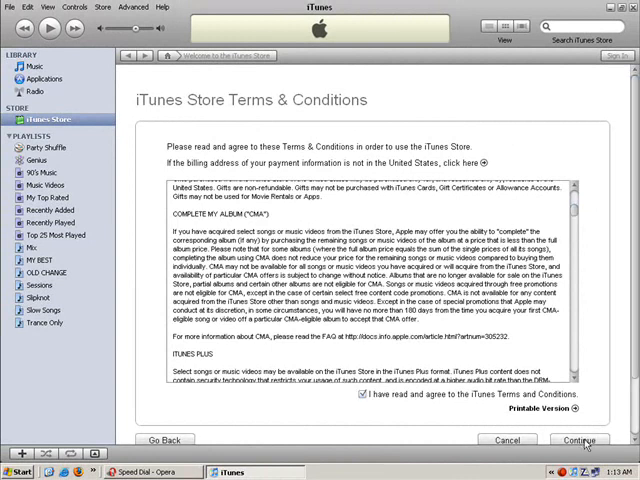
left_click(580, 440)
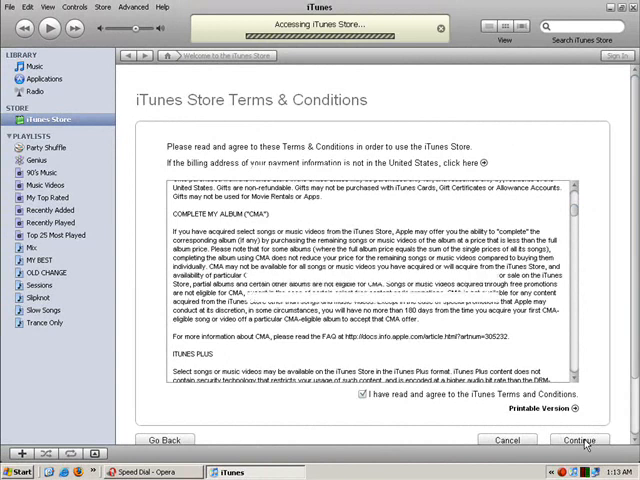
Enter the email address and password on the Apple ID form
left_click(580, 440)
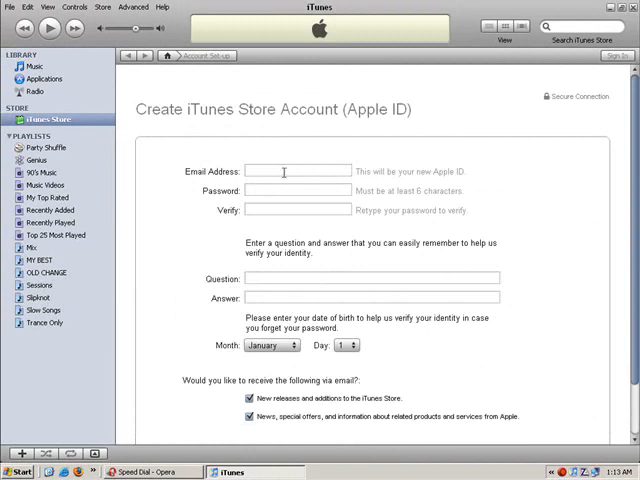
left_click(296, 172)
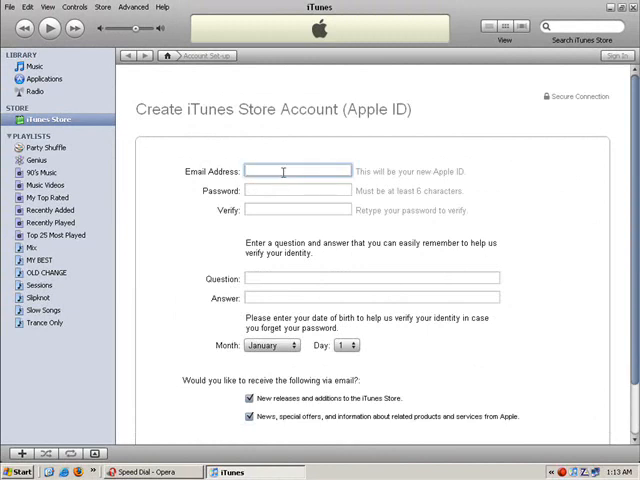
left_click(298, 172)
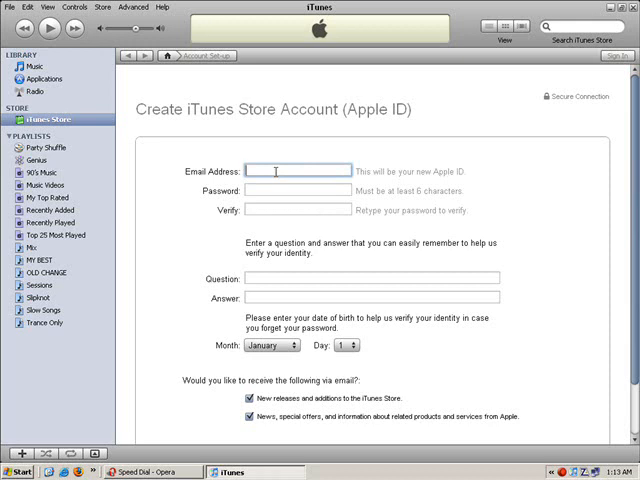
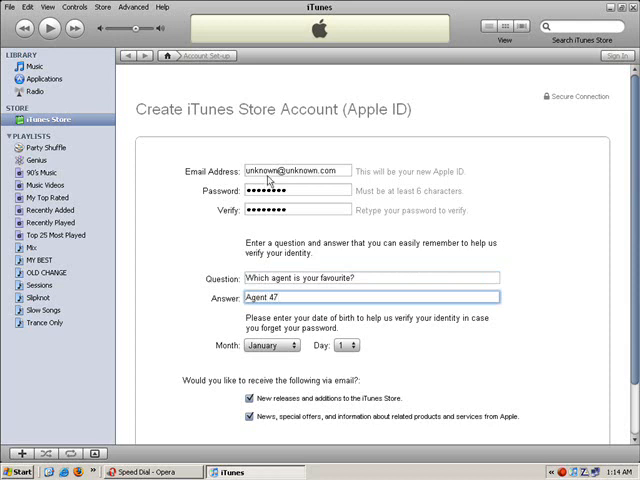
left_click(272, 344)
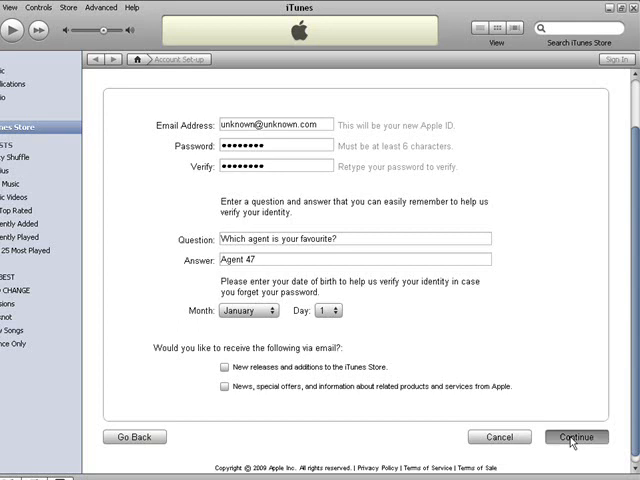
Submit the form, hit the 'Apple ID already taken' error, and resubmit with a changed email
left_click(576, 436)
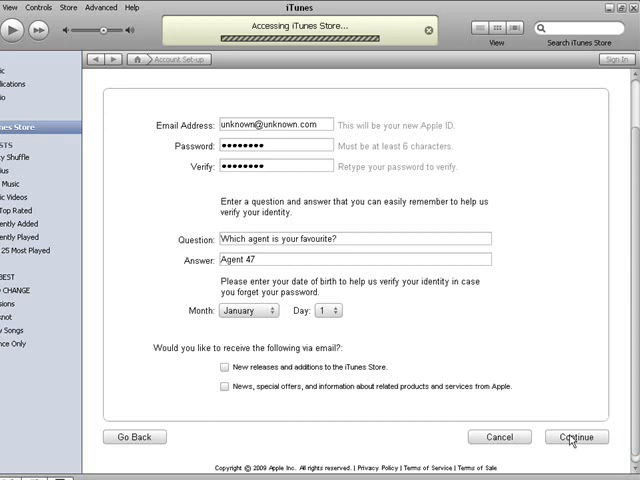
left_click(576, 436)
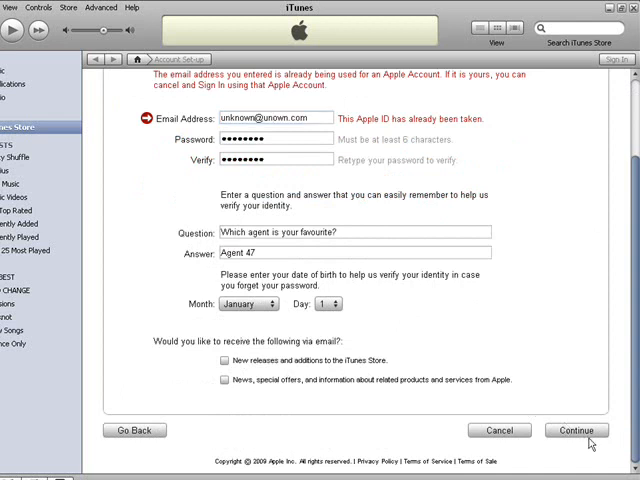
left_click(576, 430)
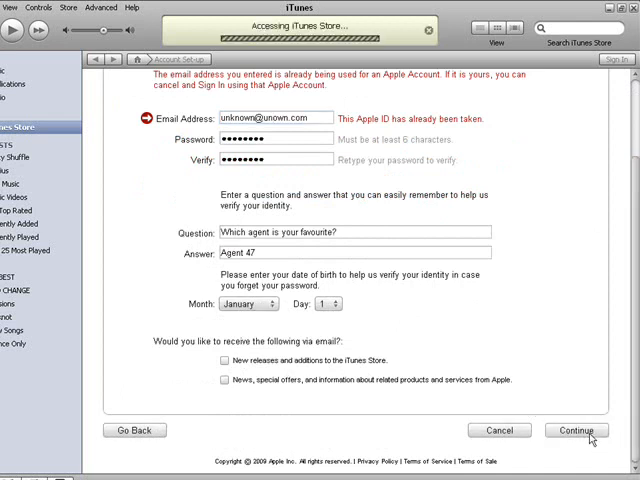
scroll("down", 3)
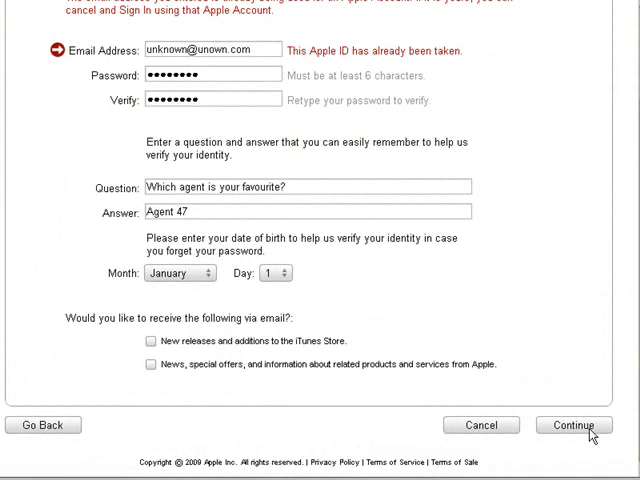
Reach the payment page, choose no payment method and salutation Mr
left_click(574, 424)
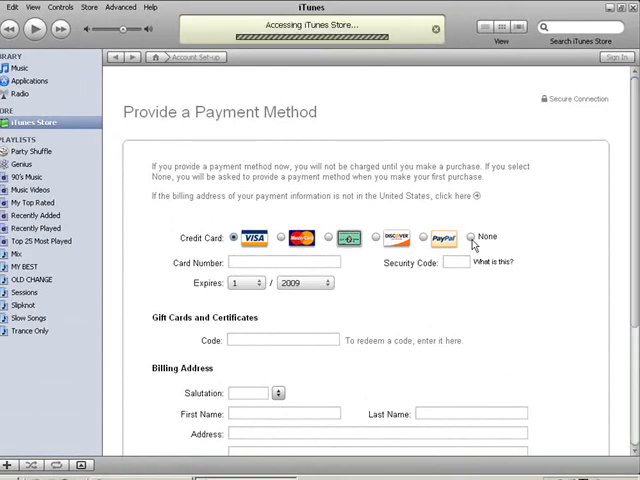
left_click(470, 236)
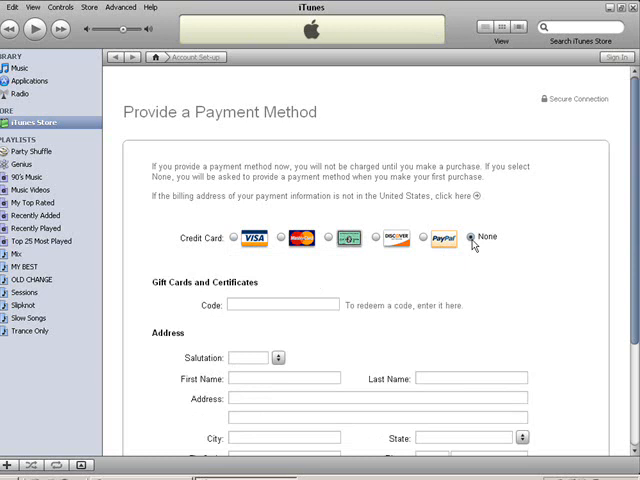
scroll("down", 3)
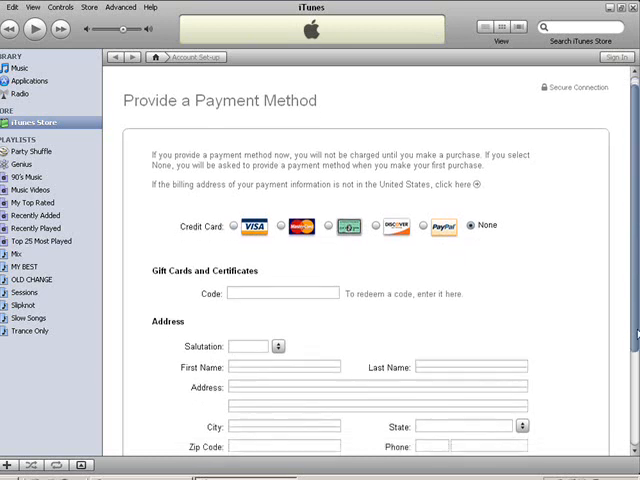
scroll("down", 3)
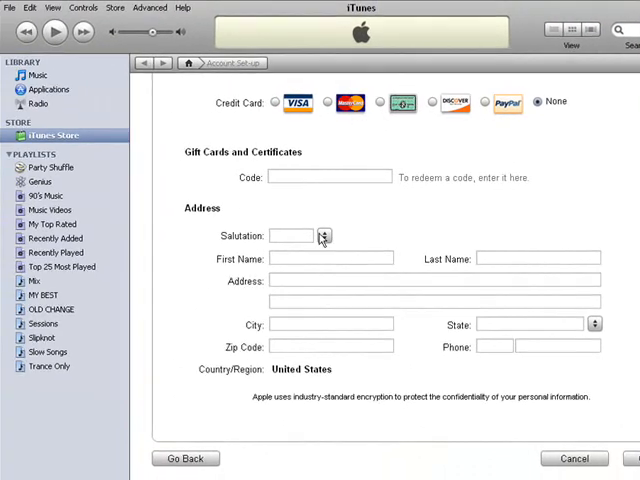
left_click(324, 236)
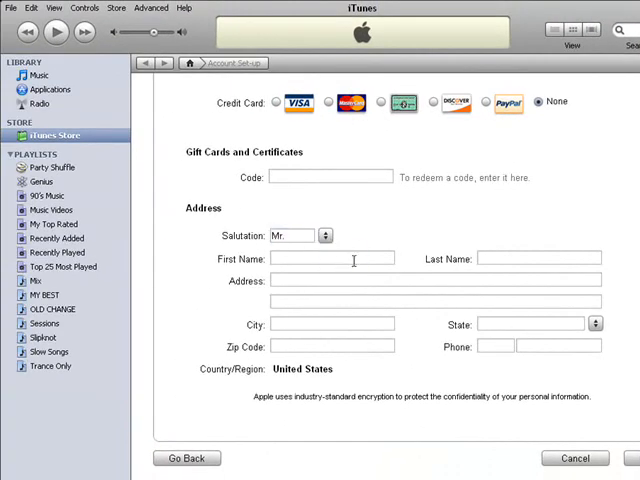
Enter name Jon Doe and address 'unknown street in a strange world'
left_click(332, 258)
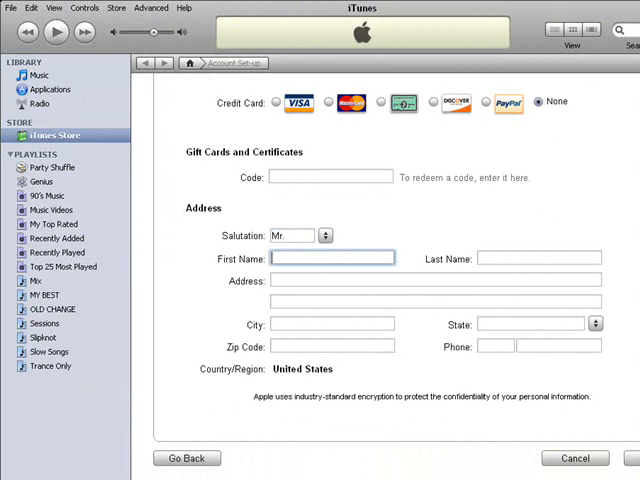
type("Jon")
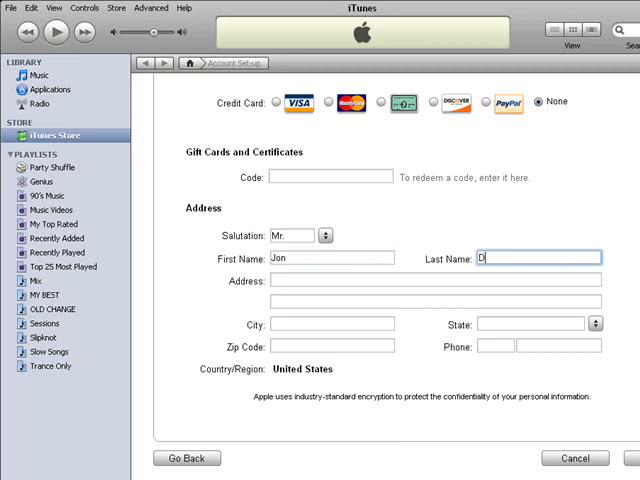
type("oe")
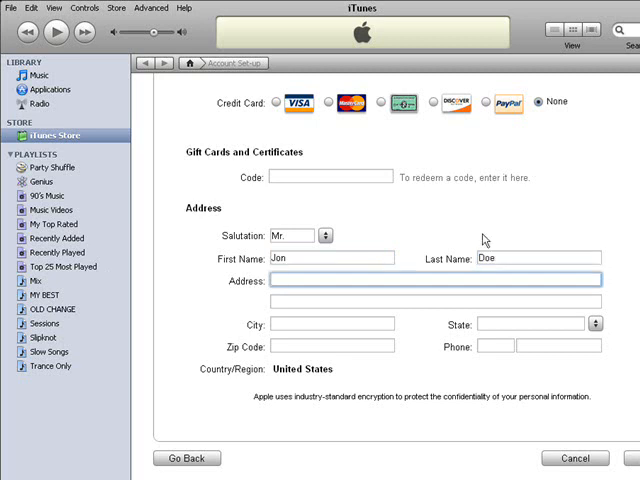
type("unknown street")
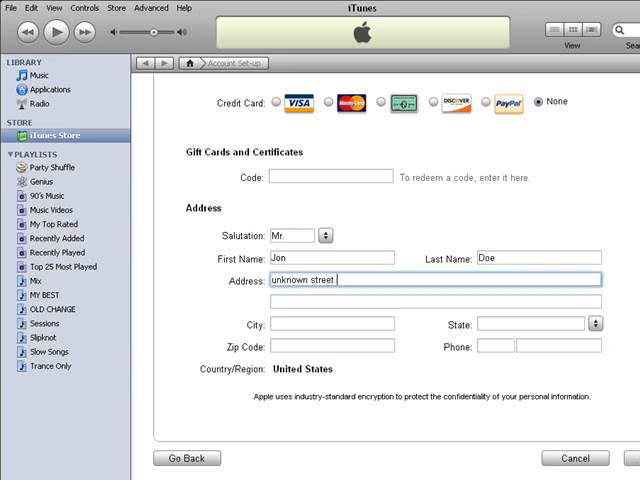
type("in a strange world")
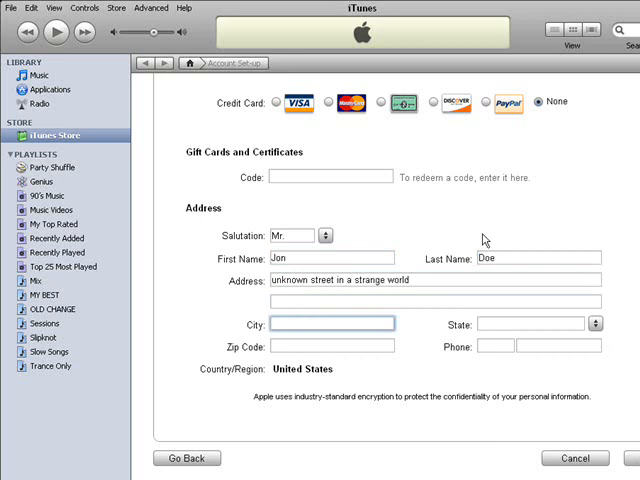
left_click(596, 324)
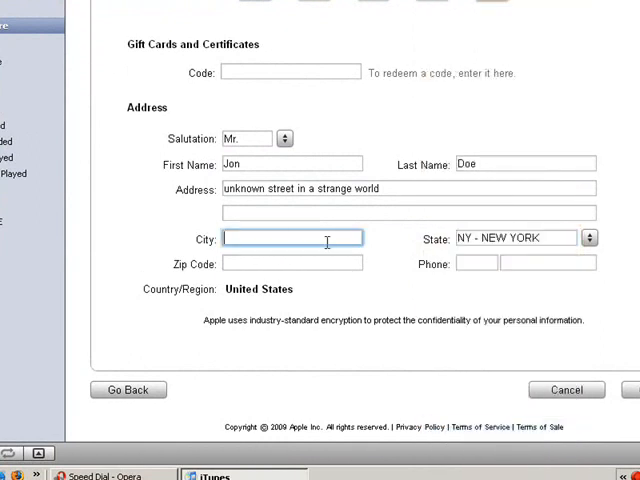
type("New York")
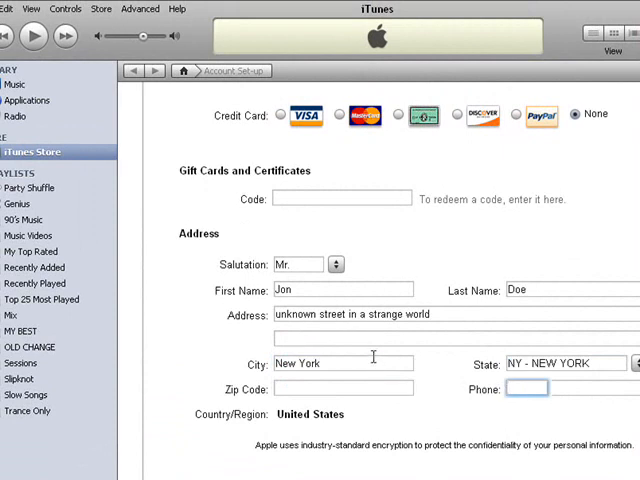
mouse_move(368, 356)
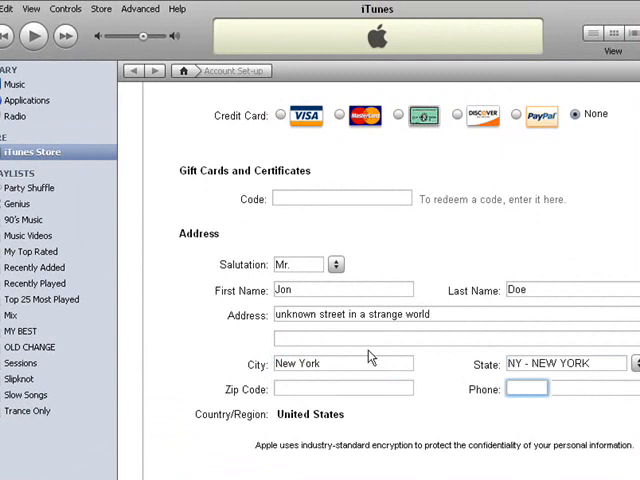
type("6678")
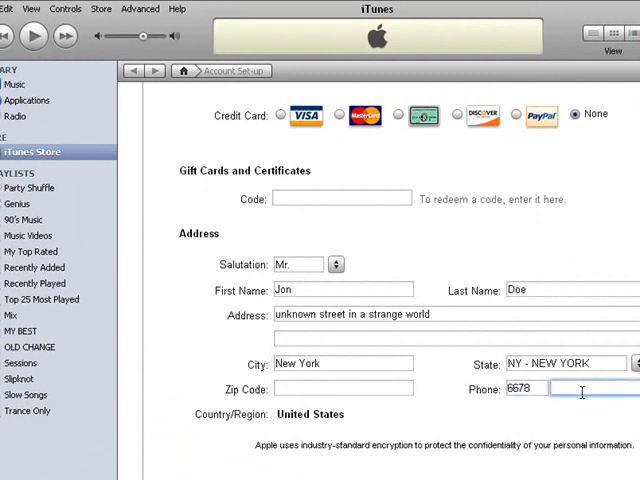
type("6775")
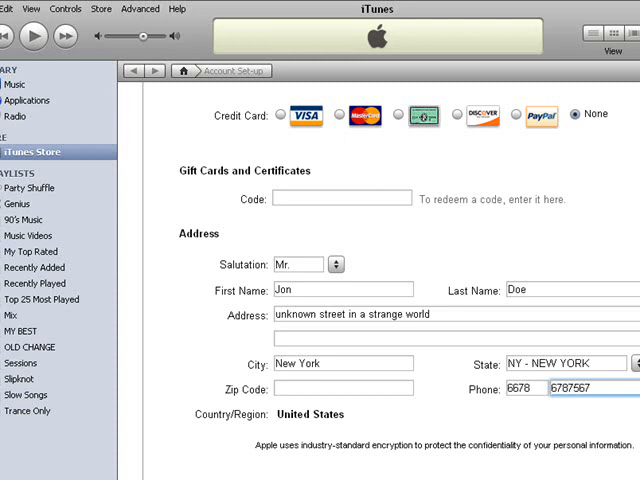
left_click(340, 388)
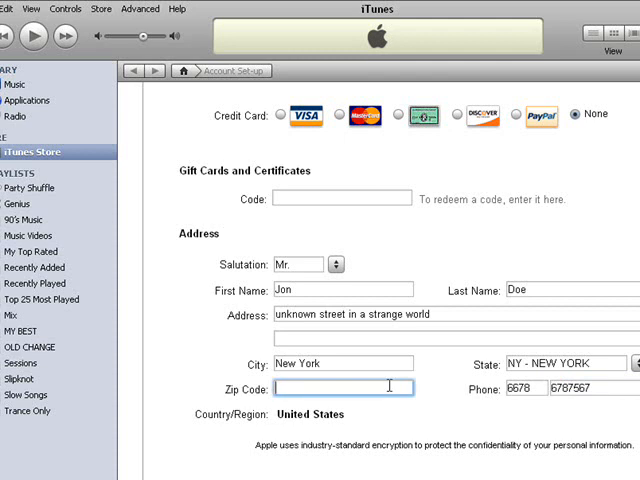
type("6789")
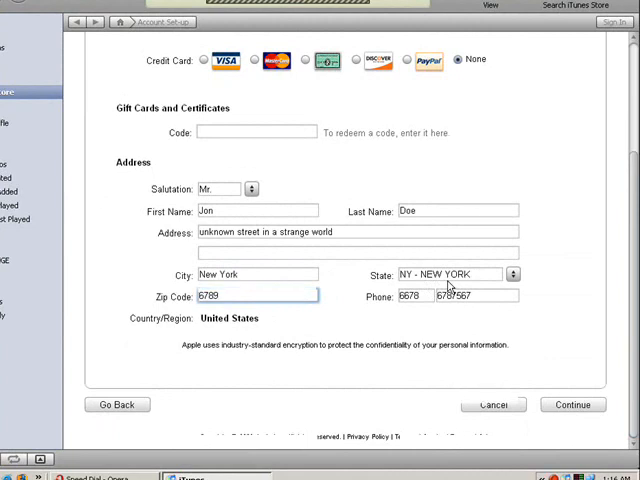
After validation errors, correct the zip code to 67897 and the phone area code to three digits
left_click(572, 404)
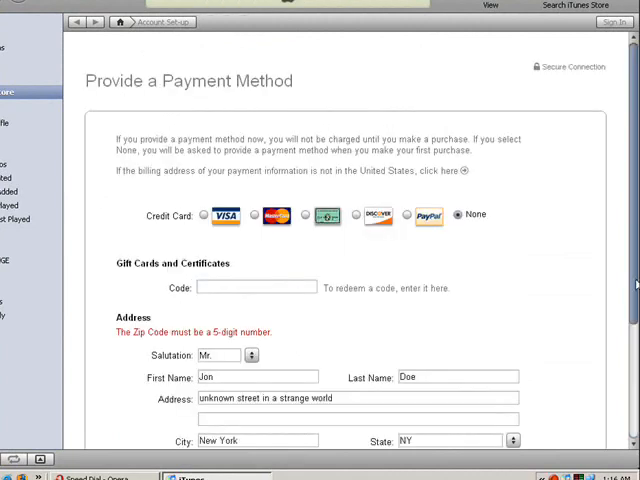
scroll("down", 3)
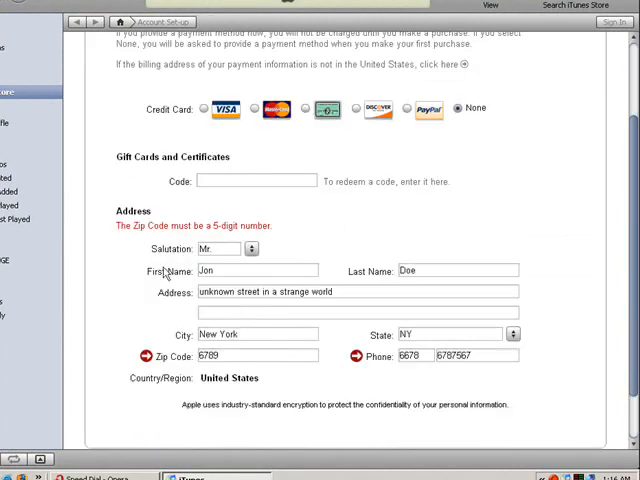
left_click(256, 356)
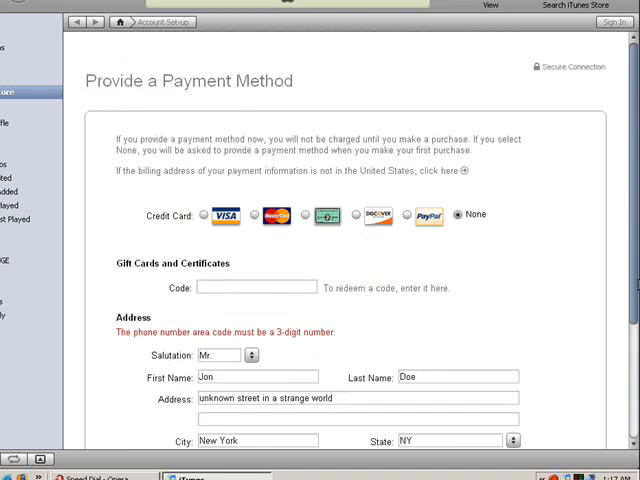
scroll("down", 3)
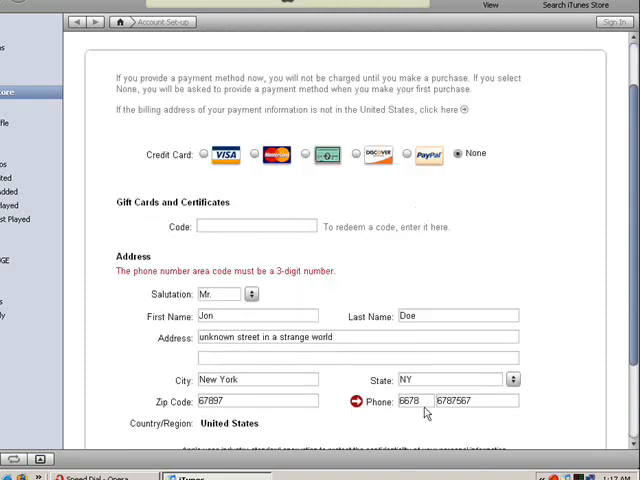
left_click(410, 400)
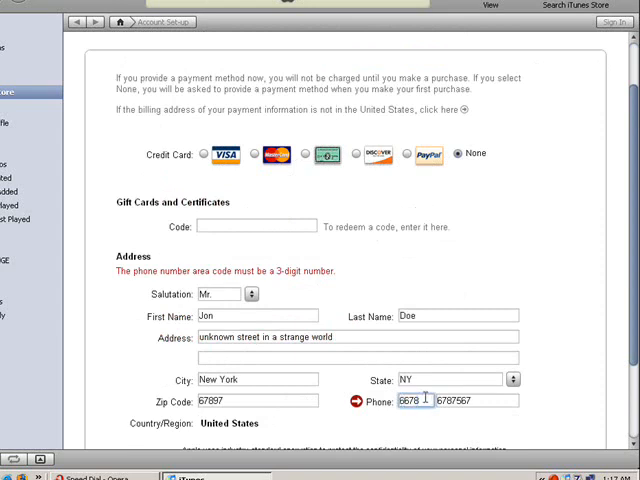
key("BackSpace")
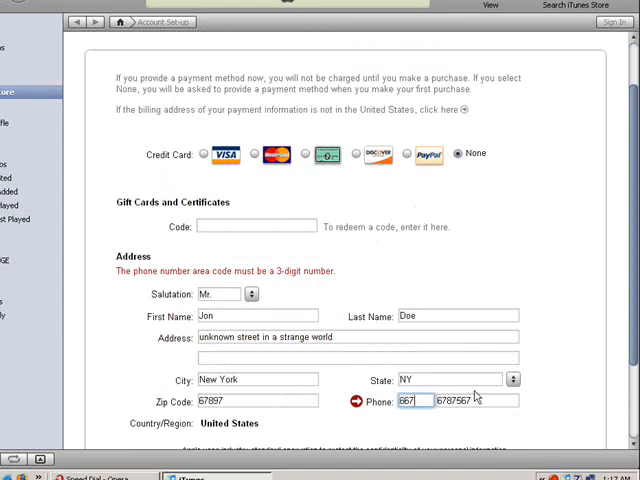
scroll("down", 3)
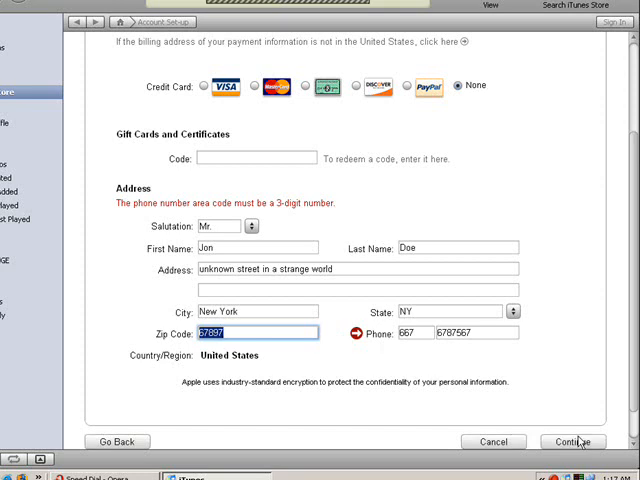
Submit the address, accept zip code 10035 on Address Verification and reach Verify Your Account
left_click(572, 440)
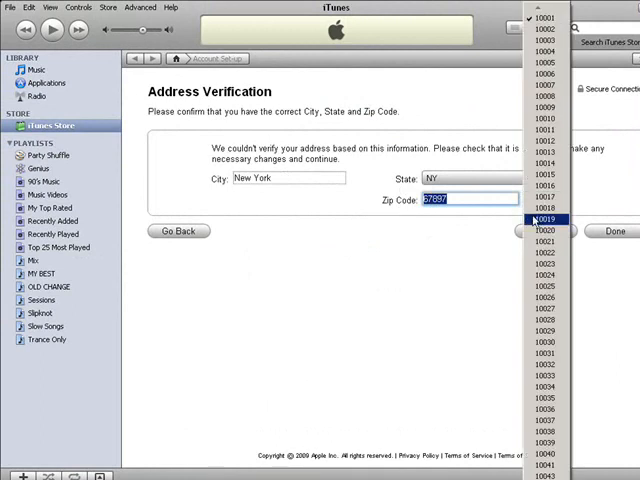
left_click(544, 398)
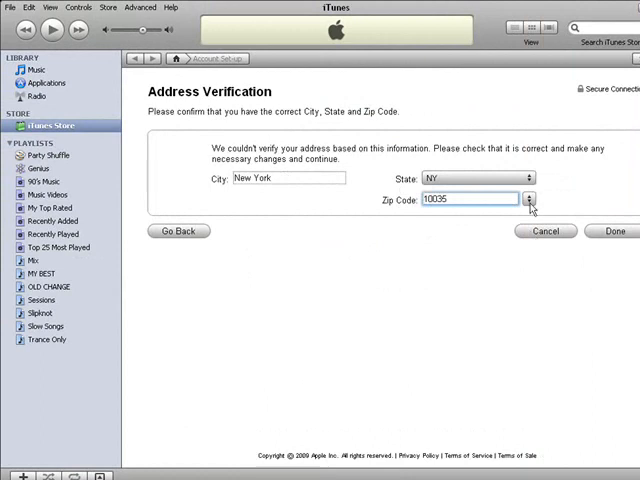
left_click(612, 232)
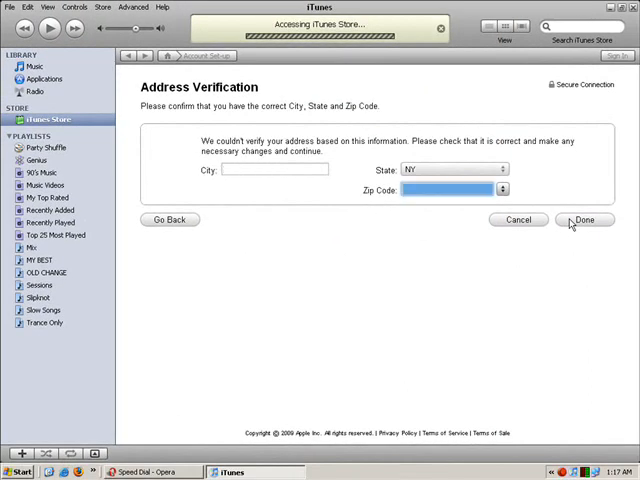
left_click(584, 220)
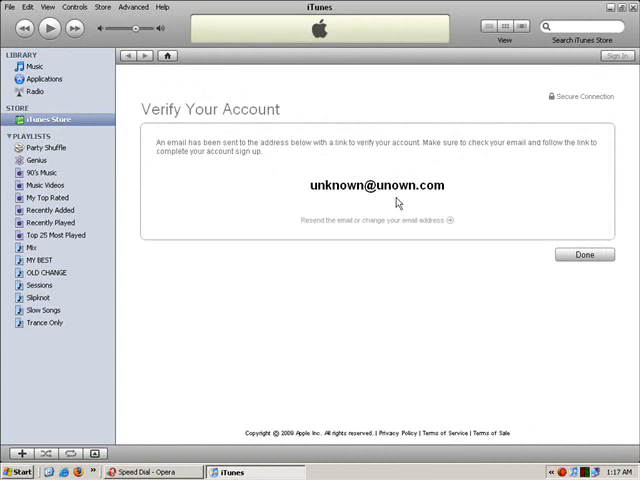
mouse_move(400, 200)
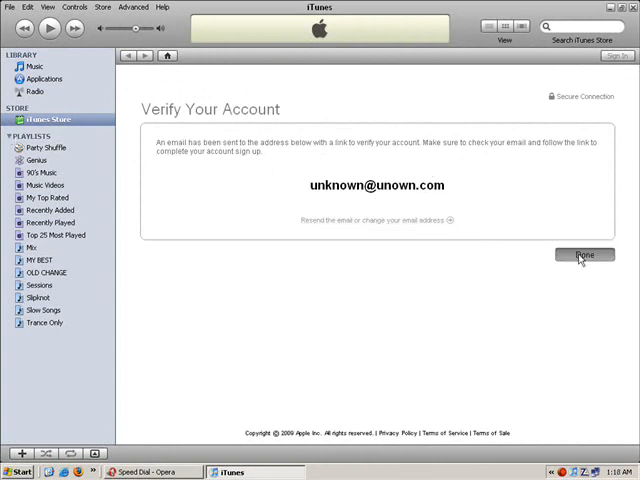
Finish with the Verify Your Account page and return to the iTunes Store front page
left_click(584, 254)
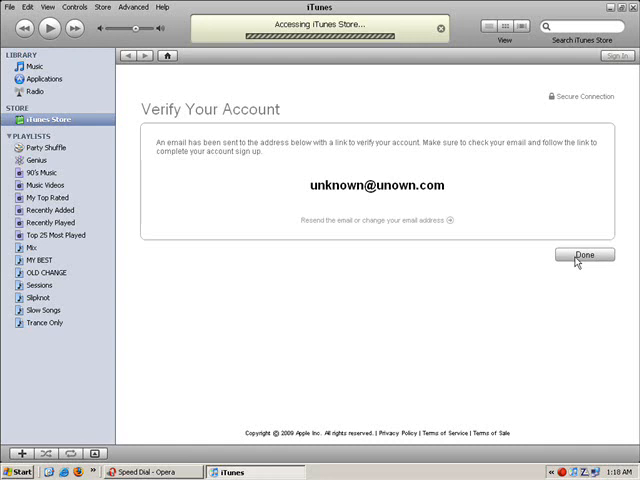
left_click(584, 256)
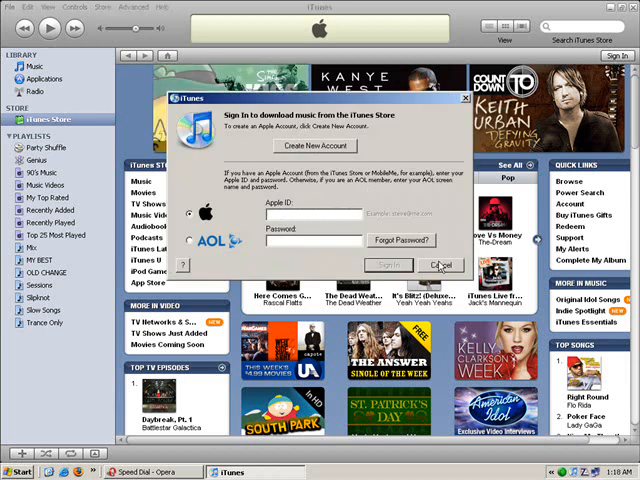
Dismiss the Sign In dialog with Cancel, returning to the iTunes Store home page
left_click(440, 264)
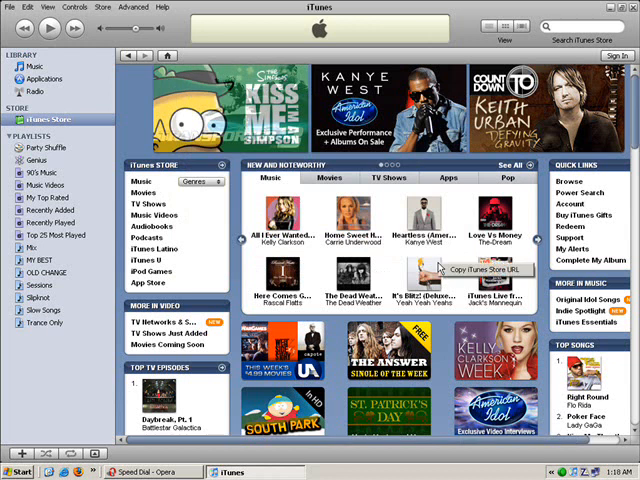